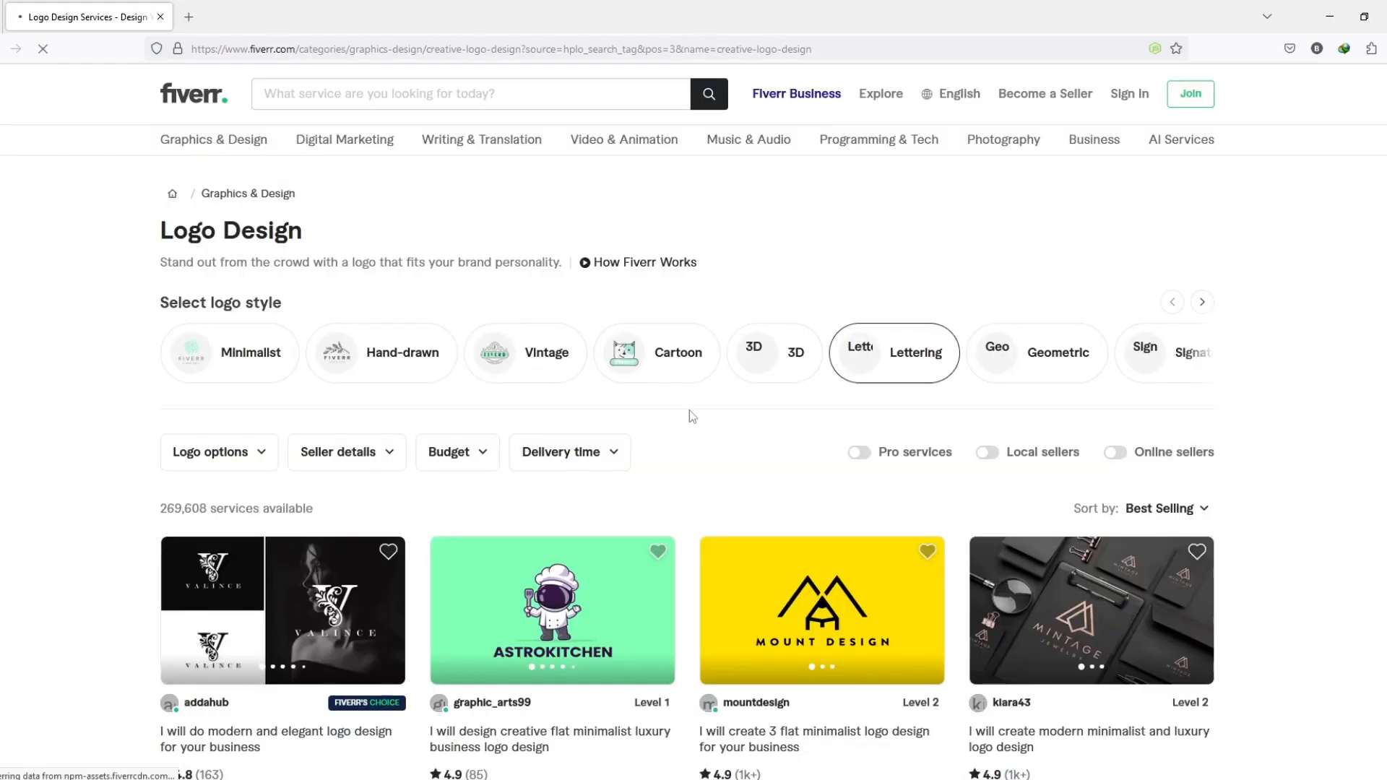
# Open the Mount Design 3 flat minimalist logo gig, showing its $10 Basic package.
pyautogui.click(821, 610)
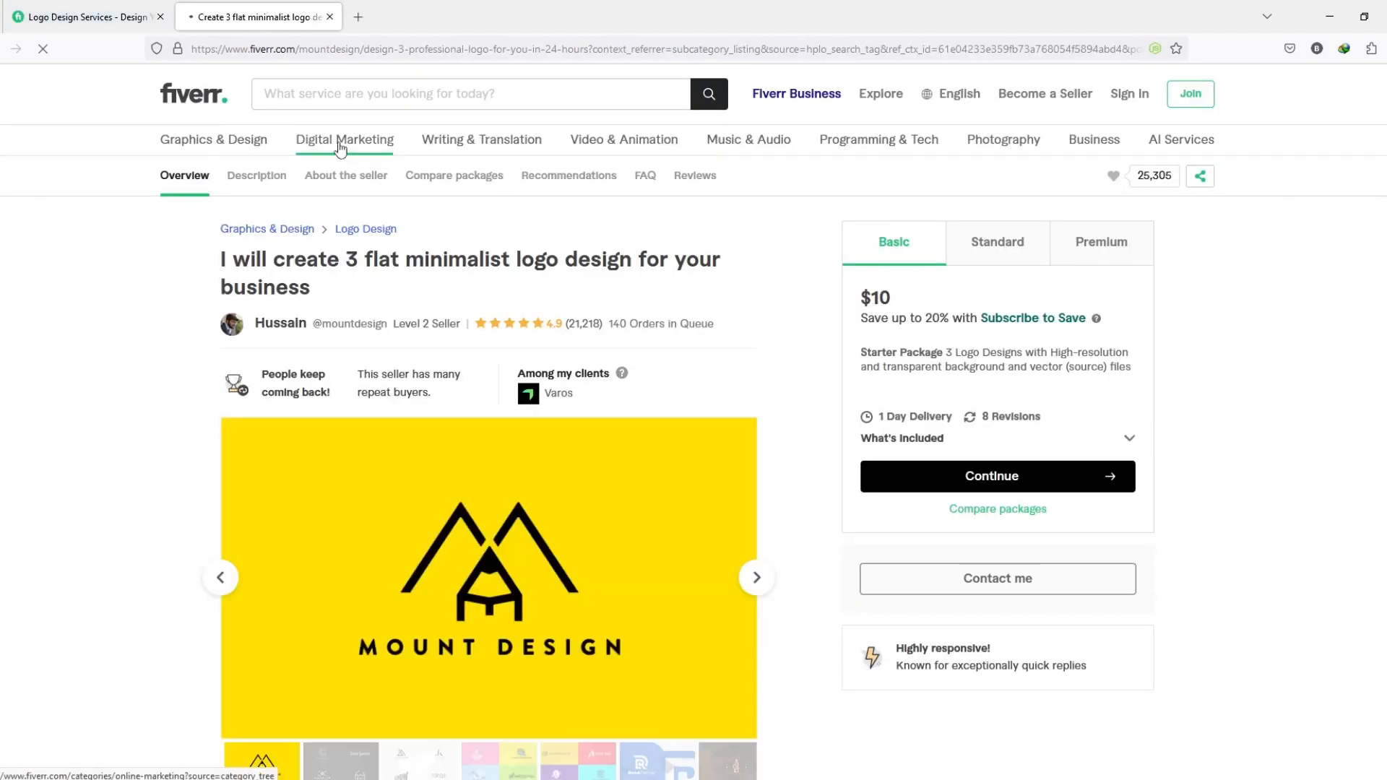
# Browse Digital Marketing > E-Commerce Marketing and look through its 28,001 listed services.
pyautogui.click(343, 139)
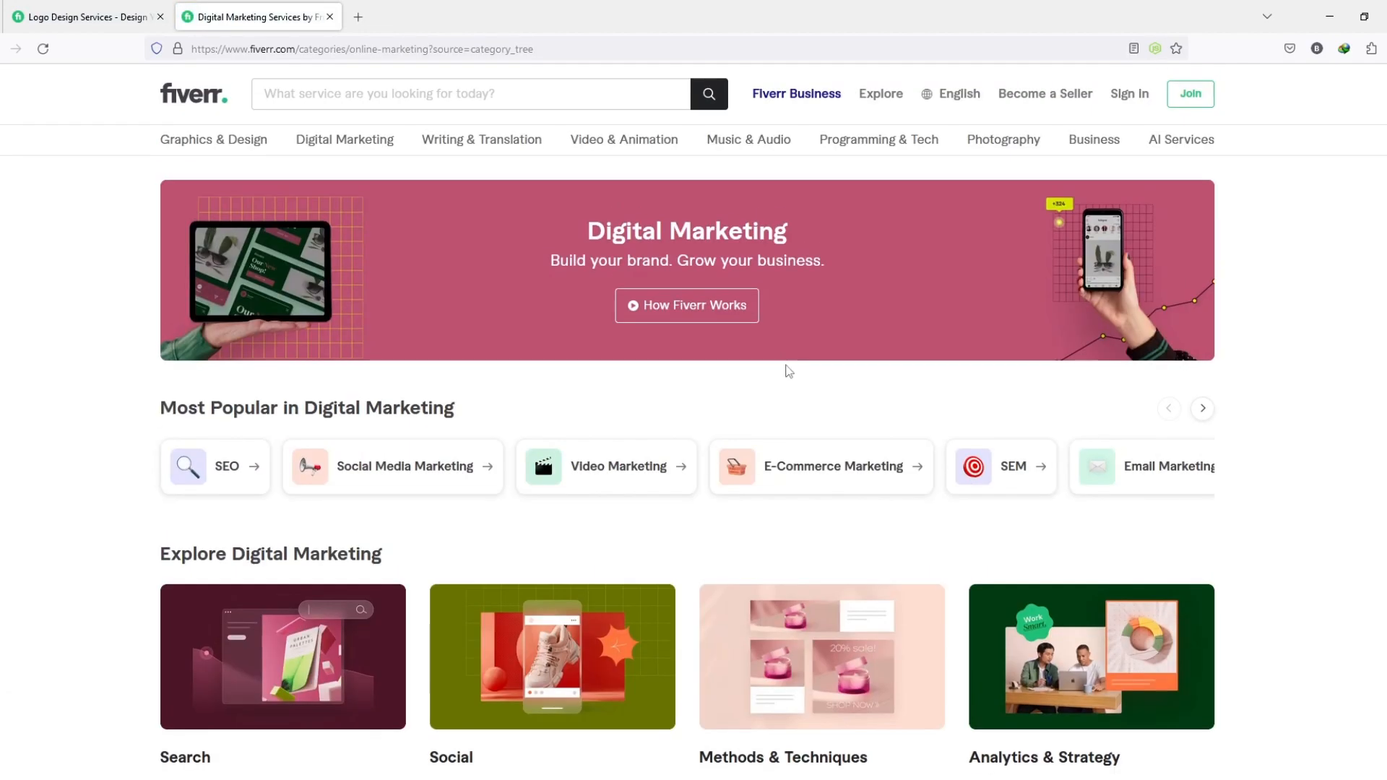
pyautogui.click(833, 467)
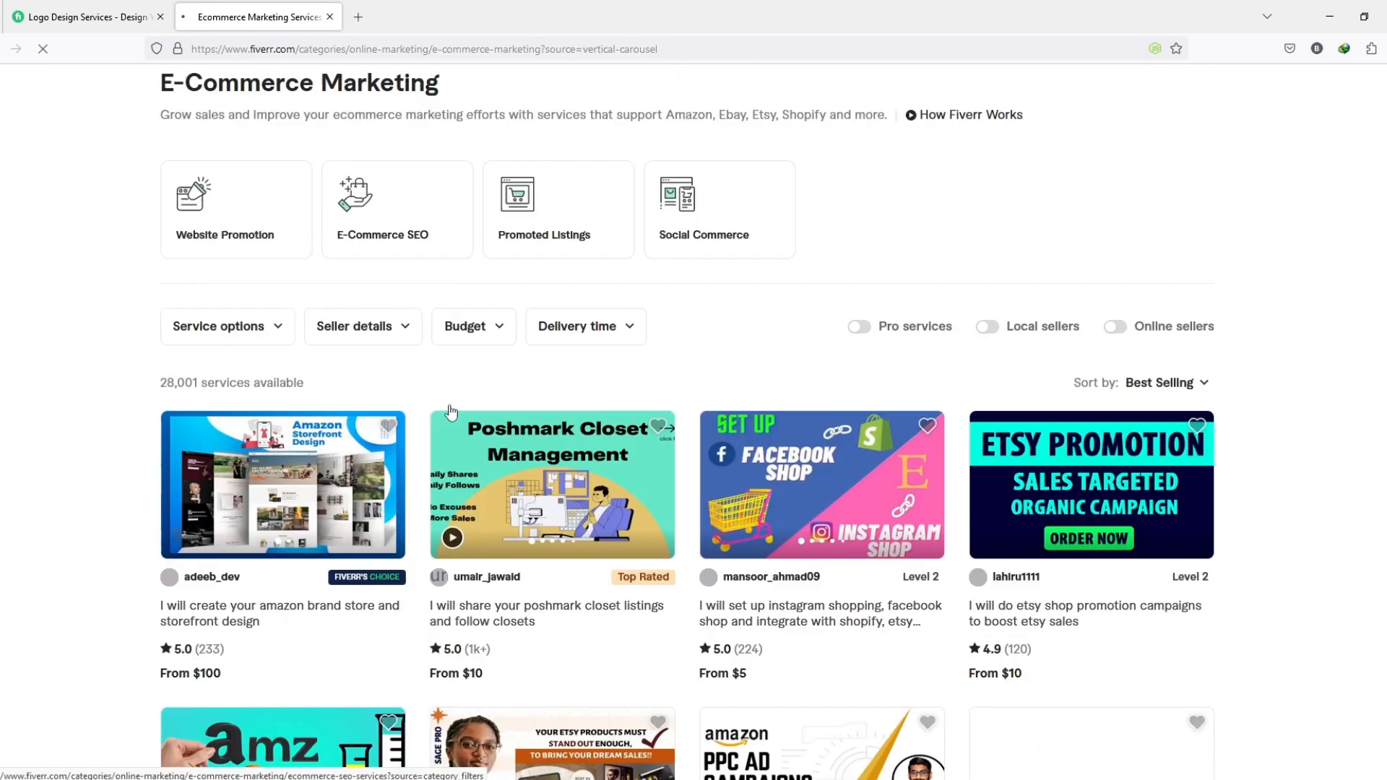
pyautogui.scroll(-3)
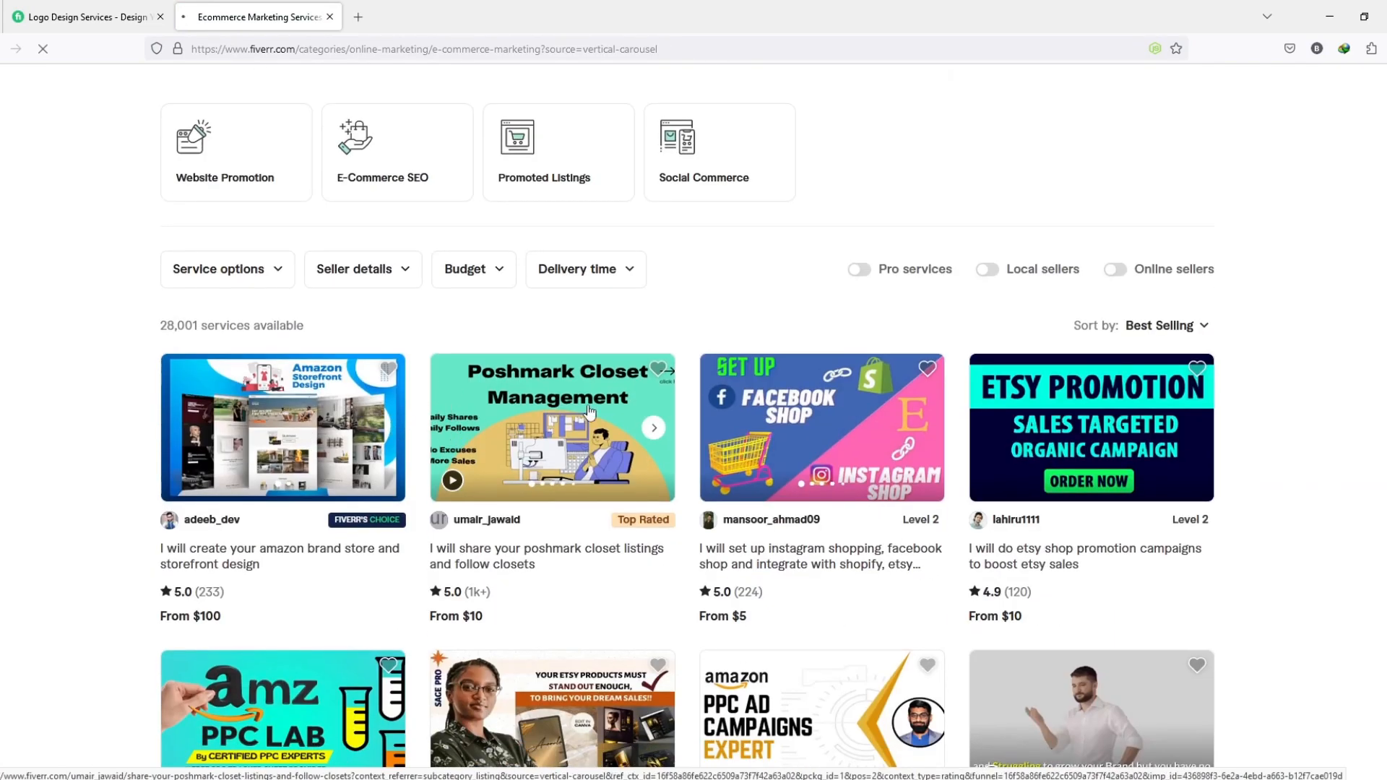
pyautogui.scroll(-3)
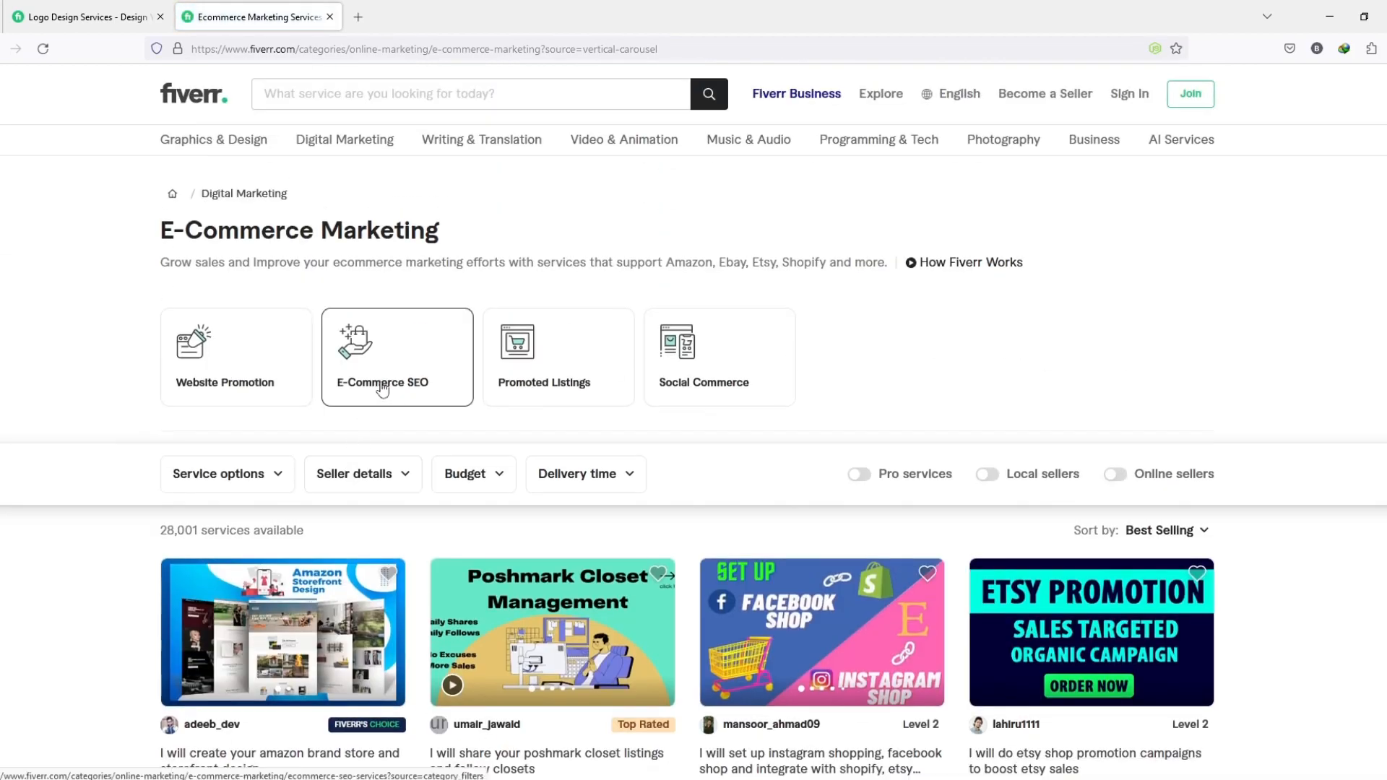
# Show Website Promotion services sorted by Recommended and browse toward the clevouss Shopify gig.
pyautogui.click(236, 357)
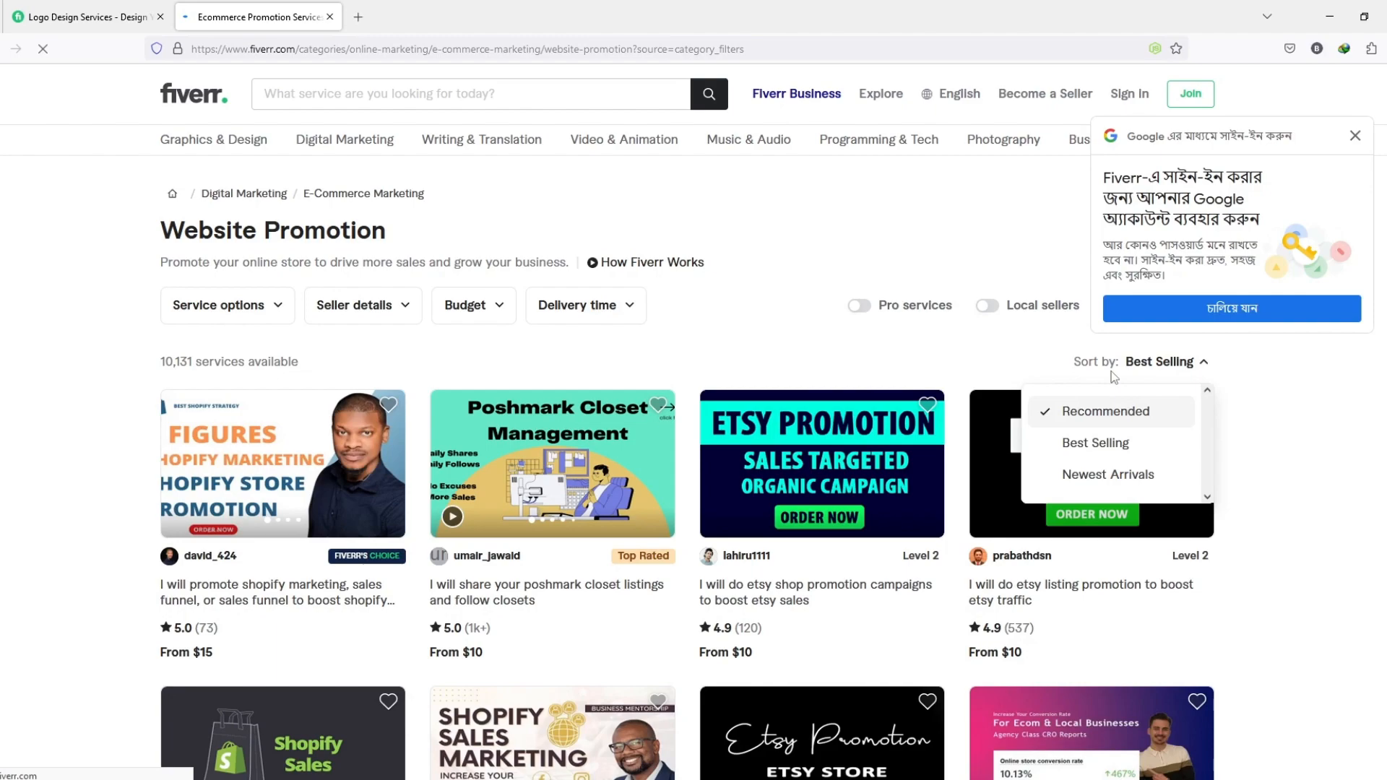
pyautogui.click(1104, 412)
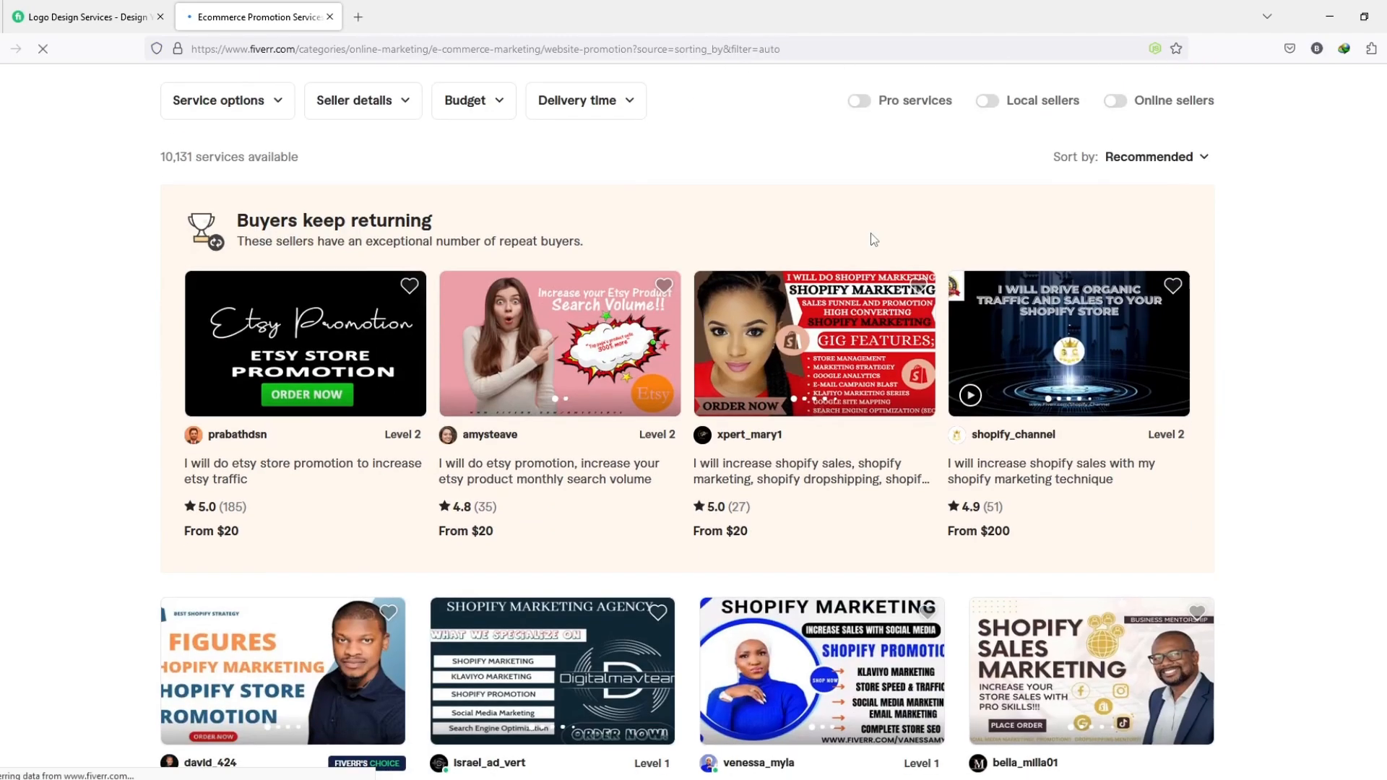
pyautogui.scroll(-3)
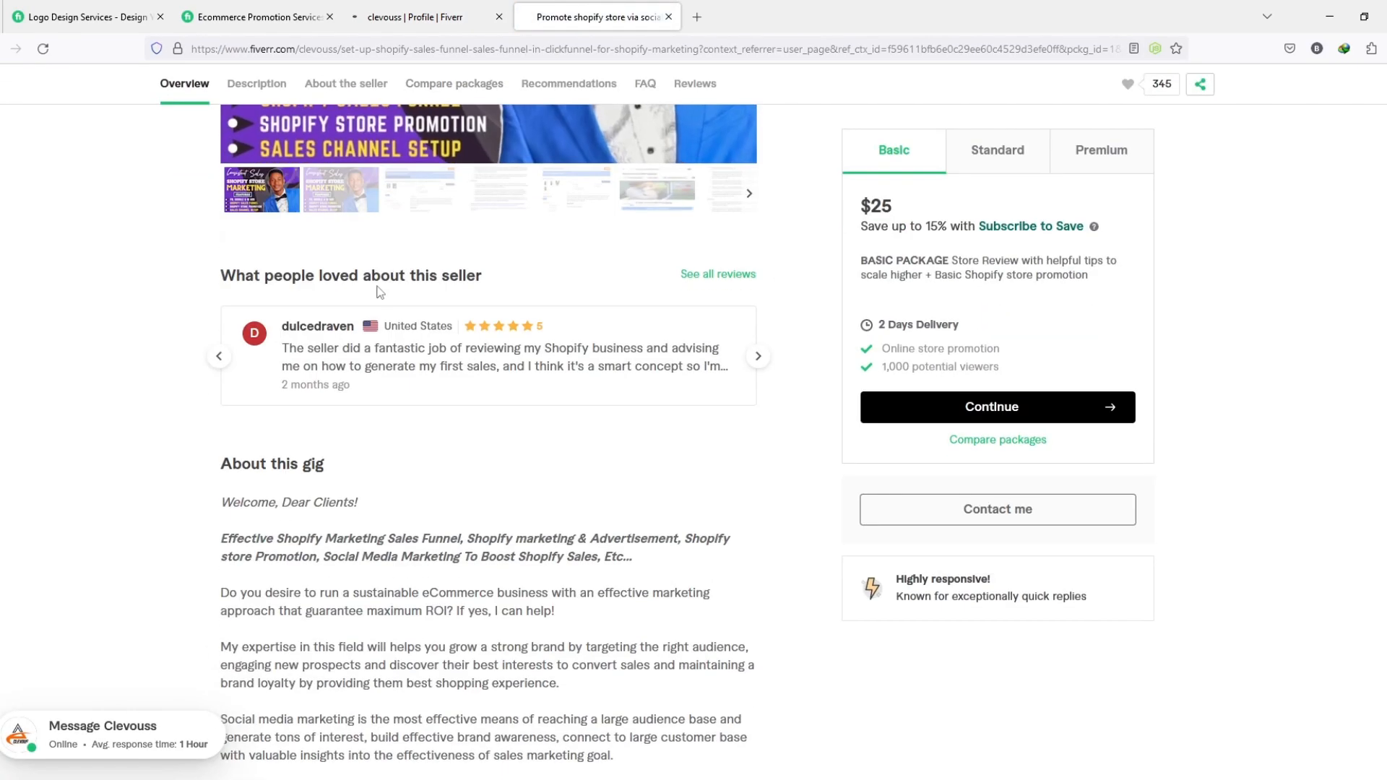
# View the Shopify gig's package comparison and filter its reviews to those with delivery images.
pyautogui.click(258, 84)
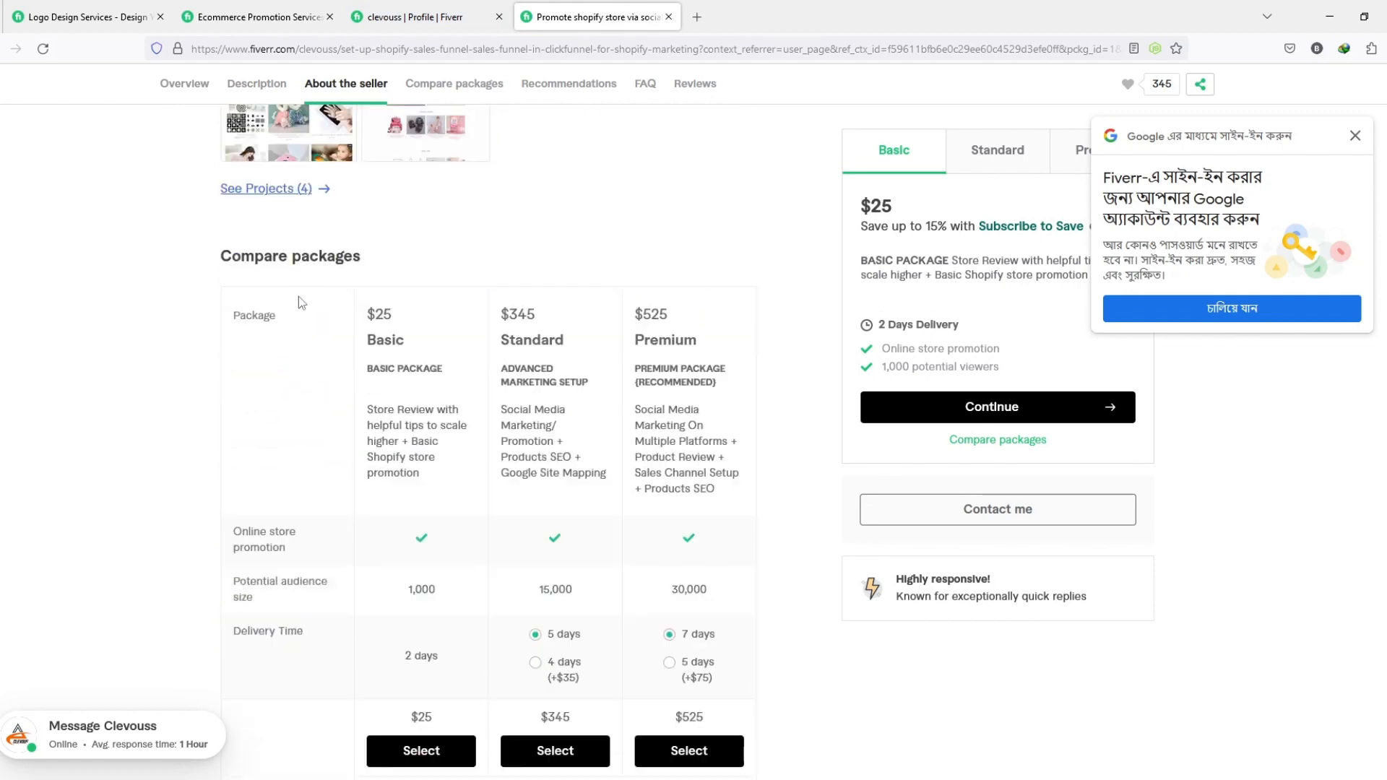
pyautogui.click(696, 84)
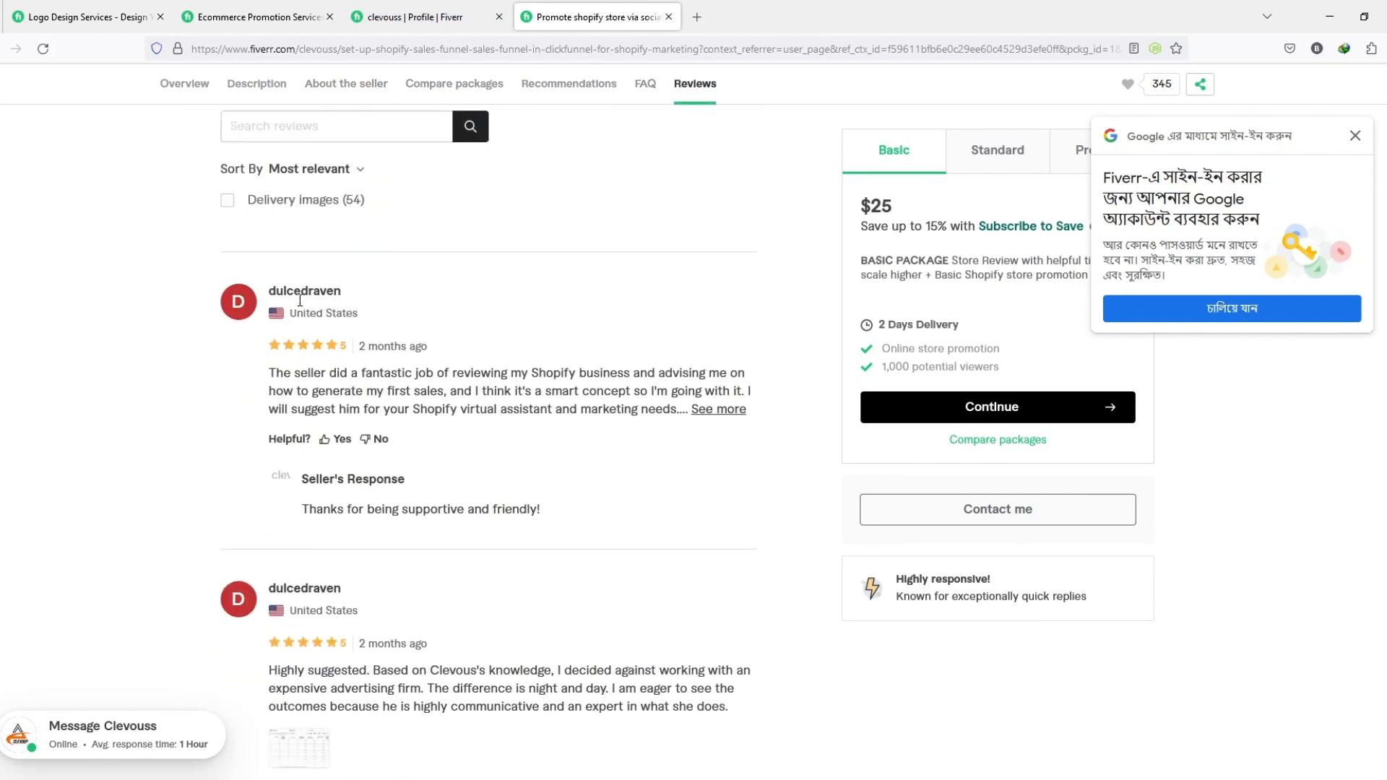
pyautogui.click(227, 200)
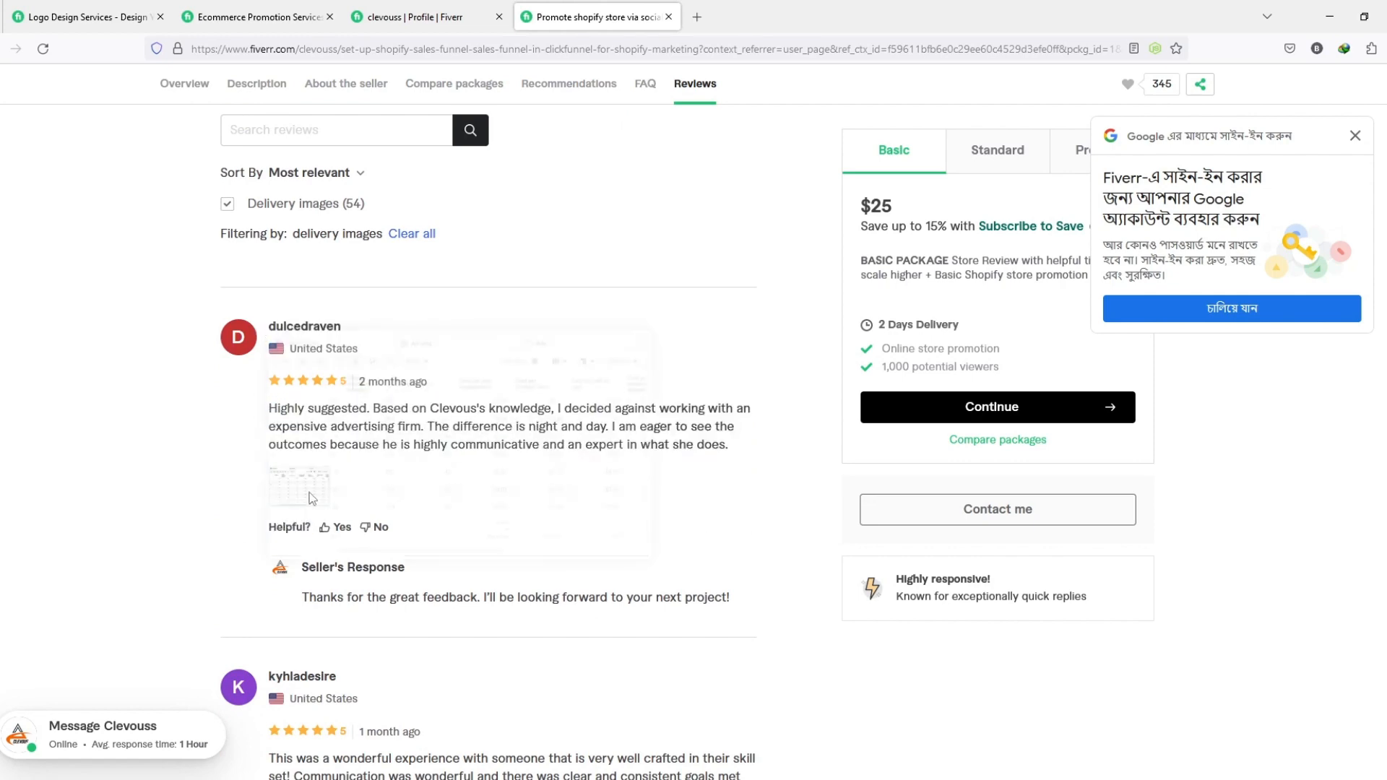
# Read through the filtered reviews of the 4.9-star, 133-review Shopify gig.
pyautogui.scroll(-3)
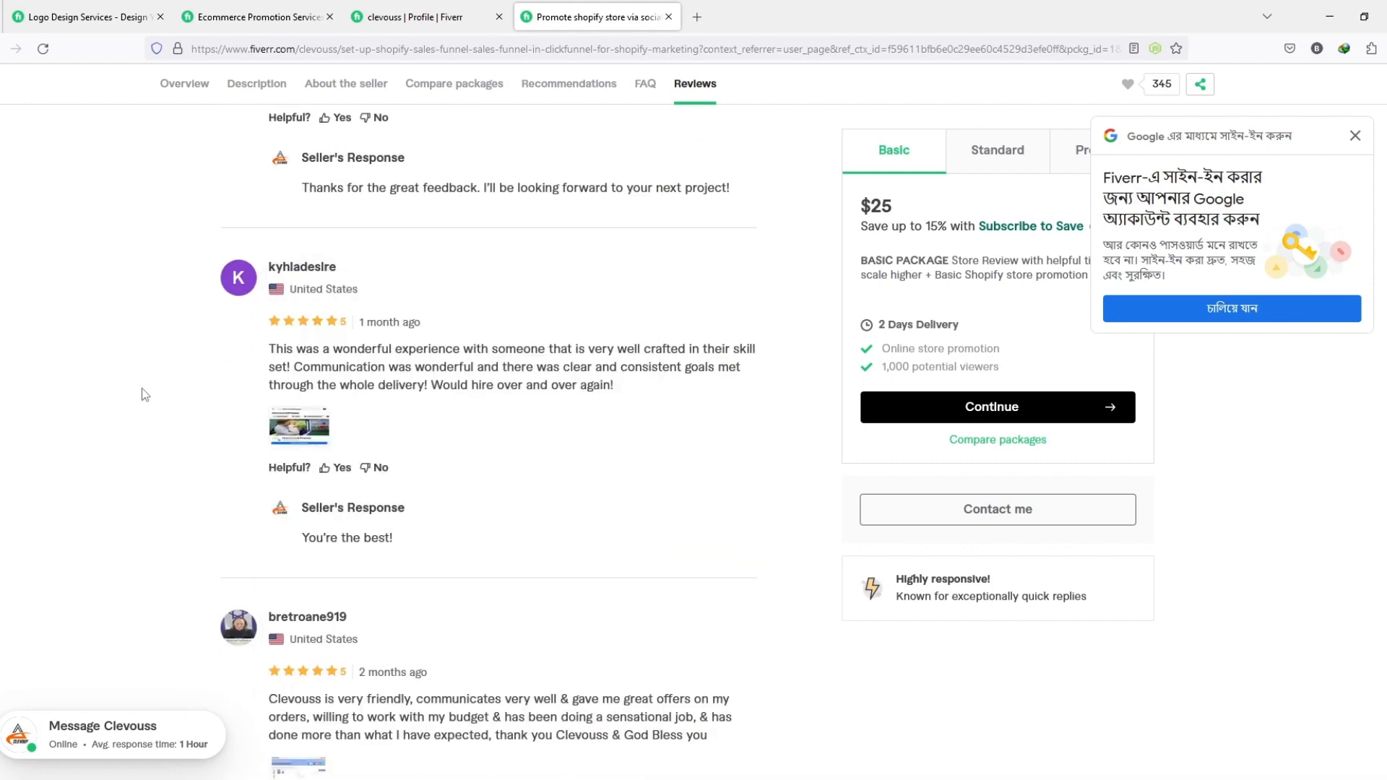
pyautogui.scroll(-3)
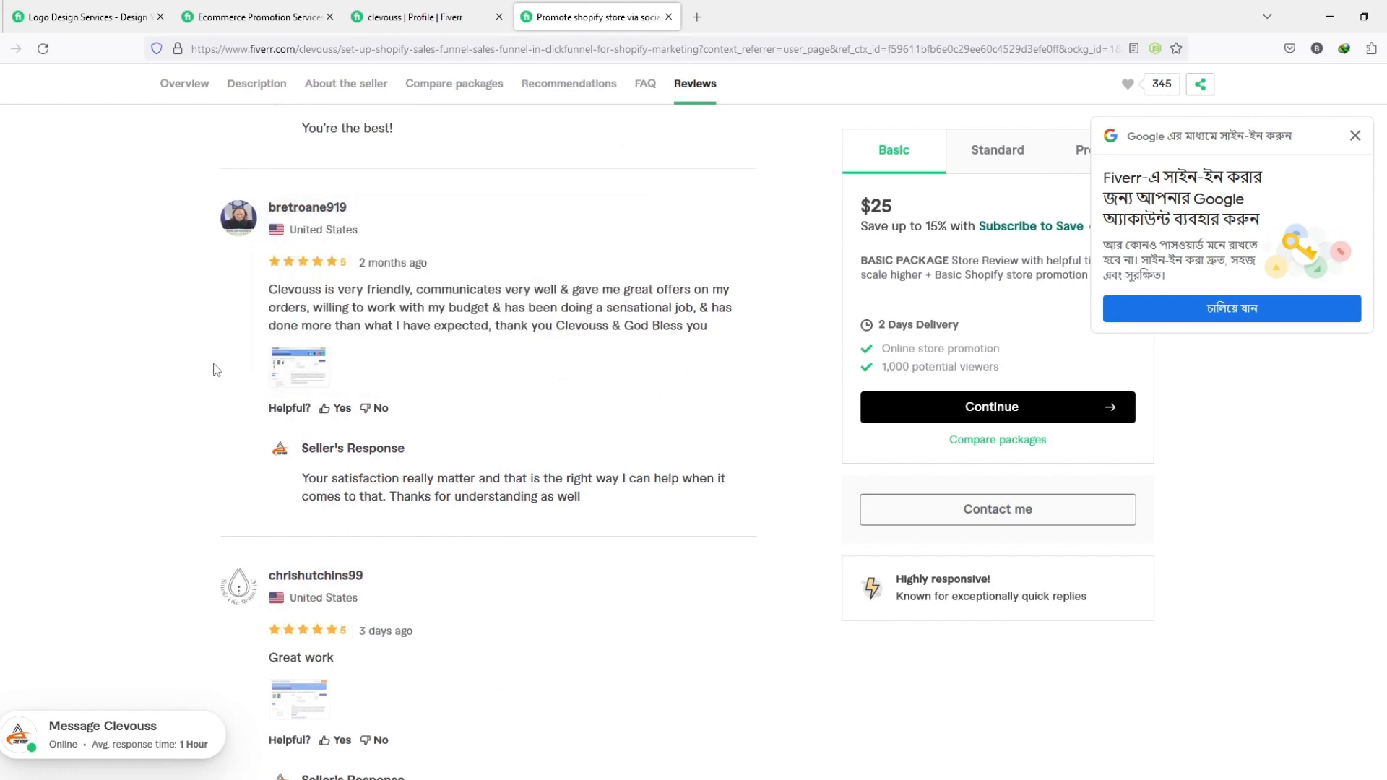
pyautogui.scroll(-3)
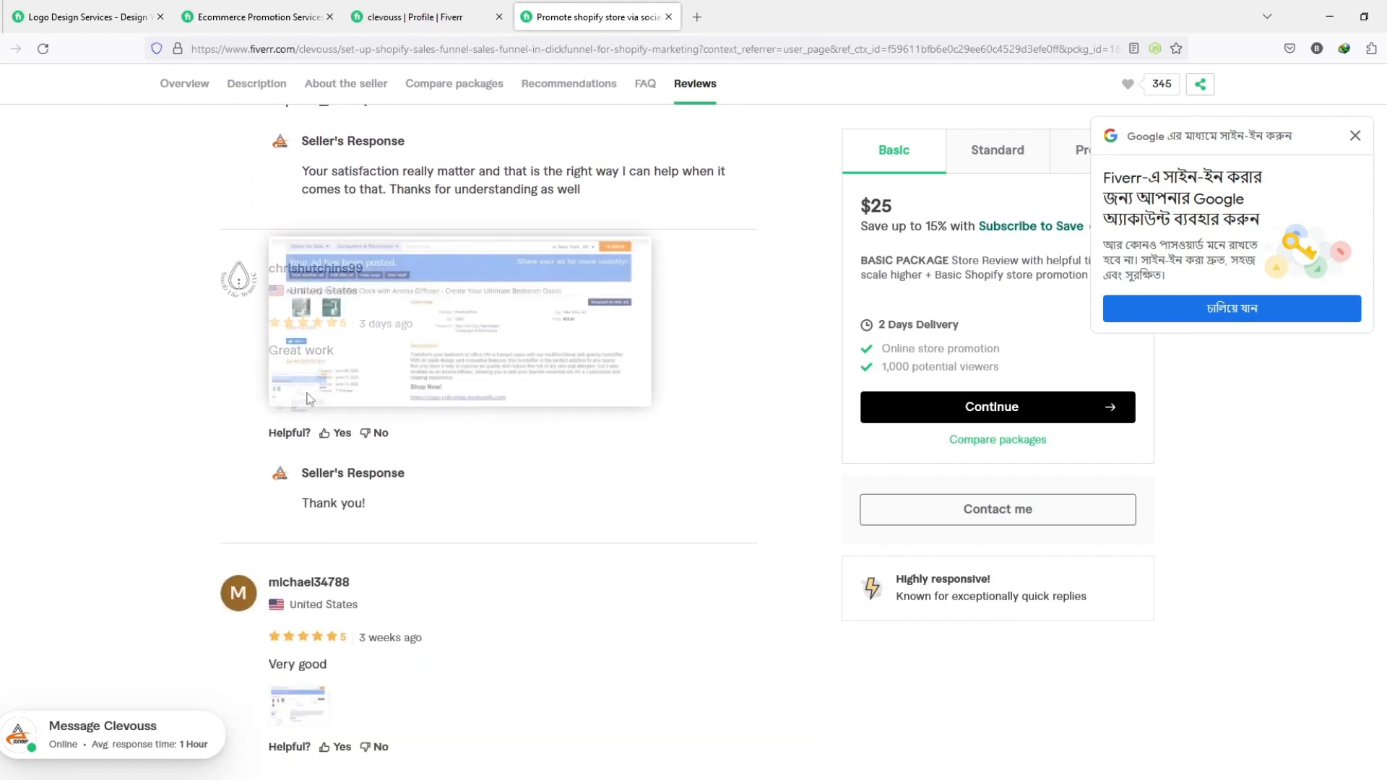
pyautogui.scroll(-3)
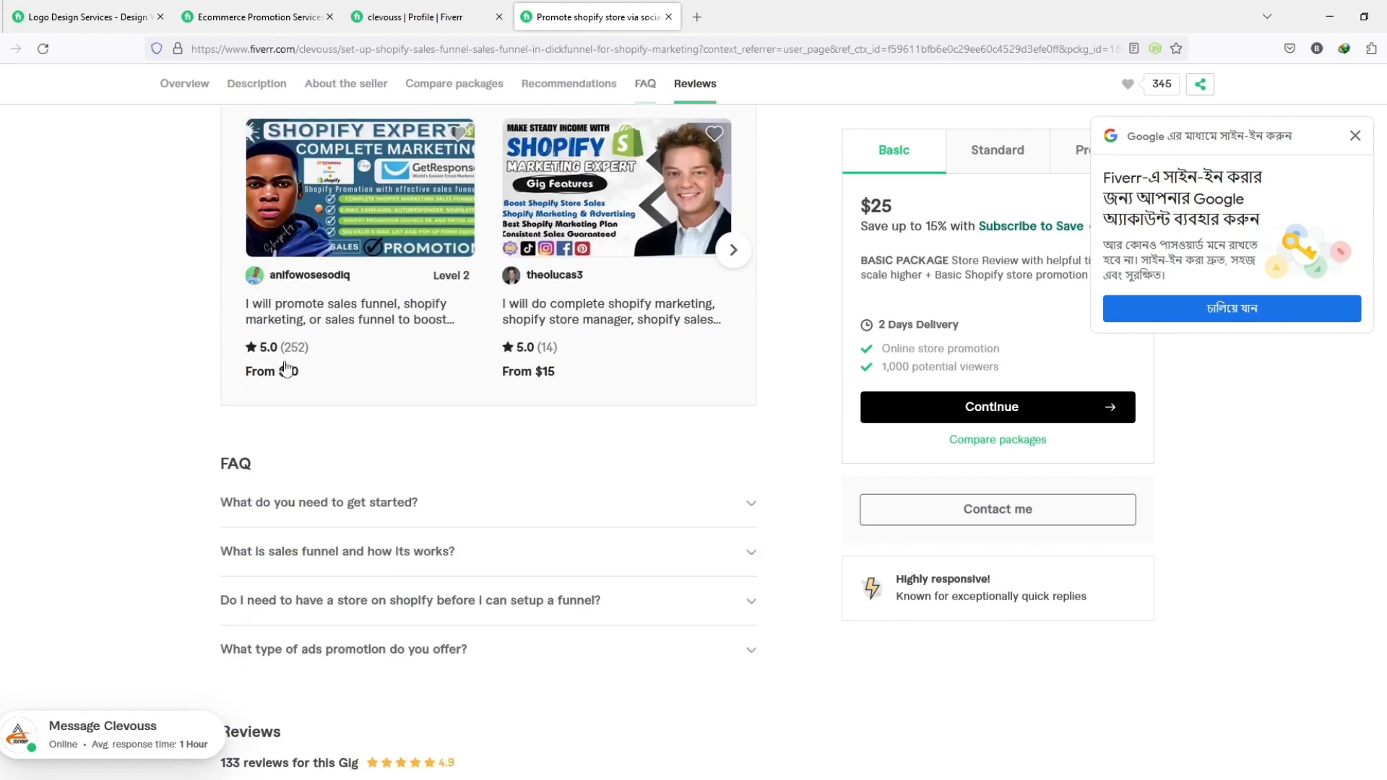
pyautogui.scroll(3)
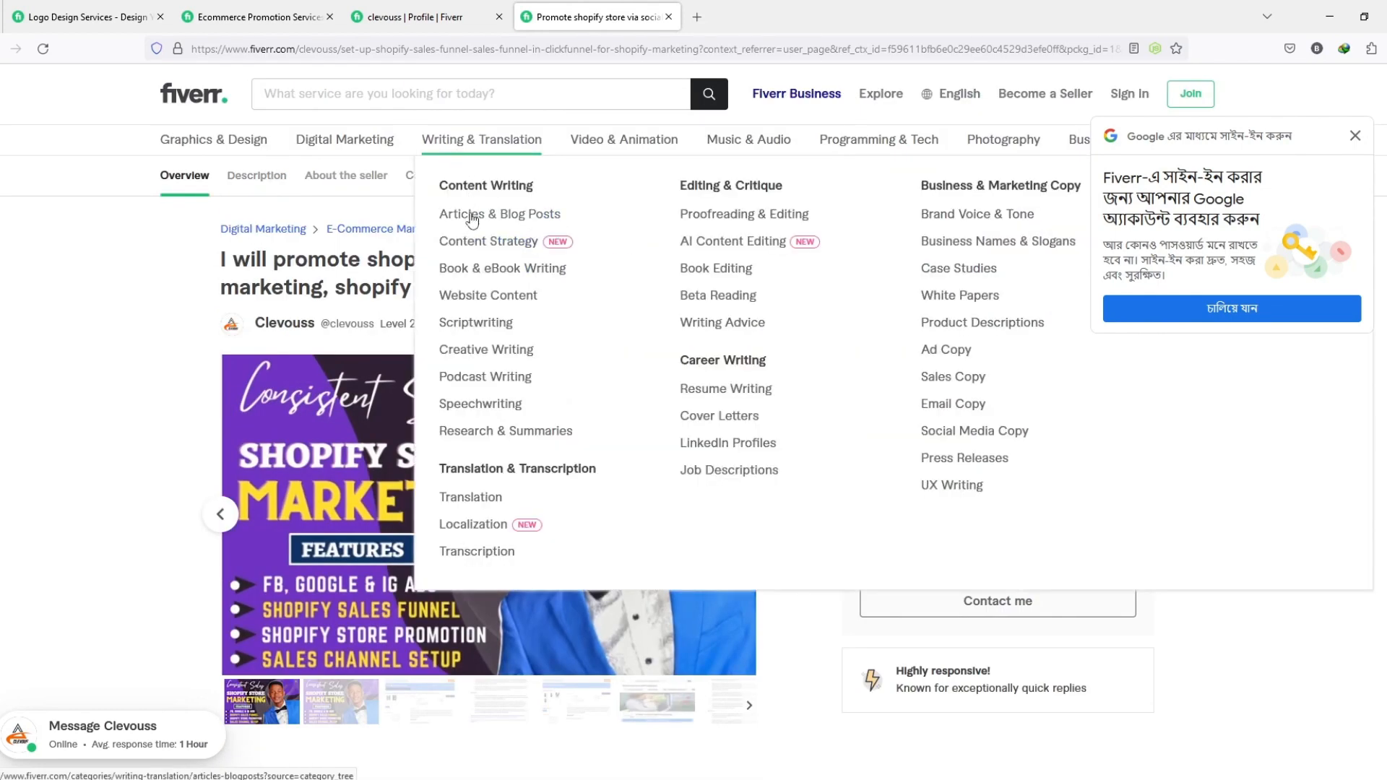
# Open Francesco's Italian SEO article gig from Articles & Blog Posts and play its intro video.
pyautogui.click(498, 214)
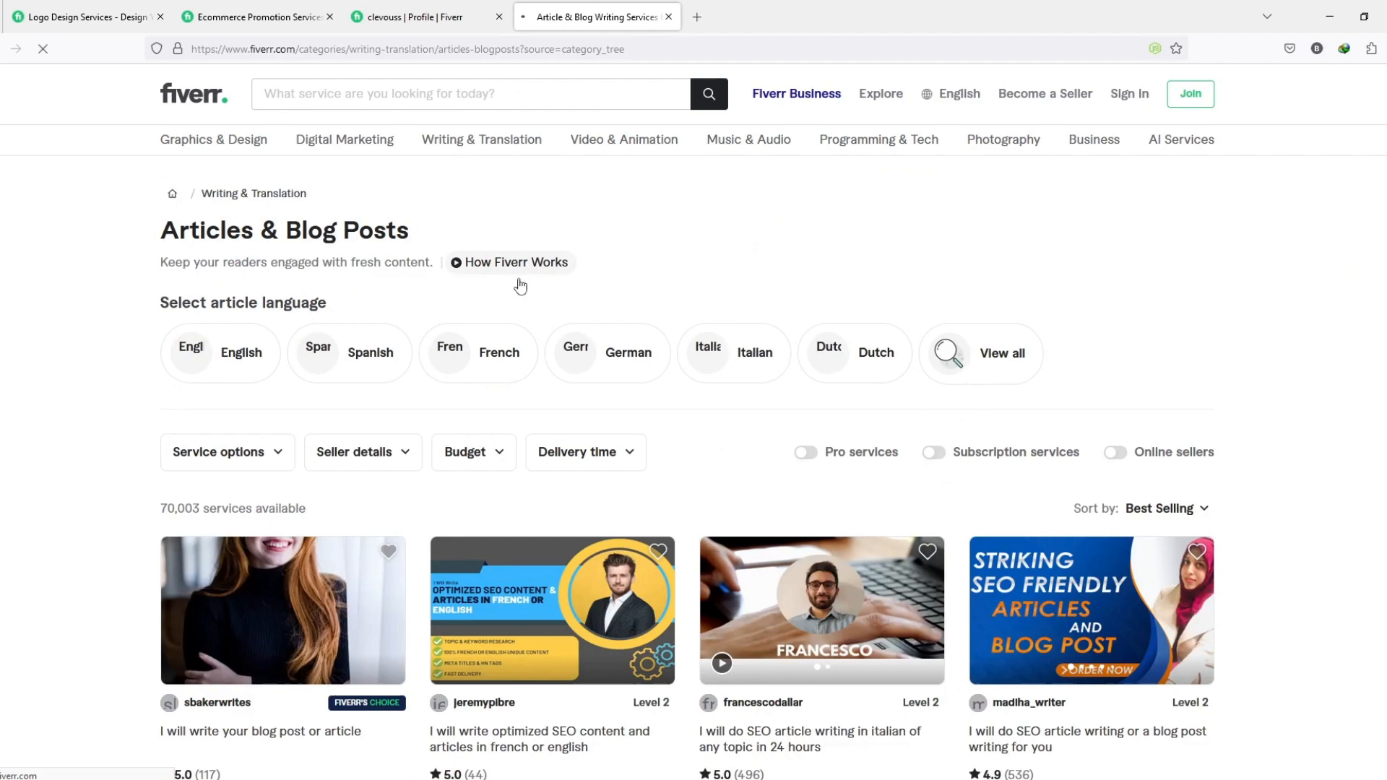
pyautogui.click(821, 610)
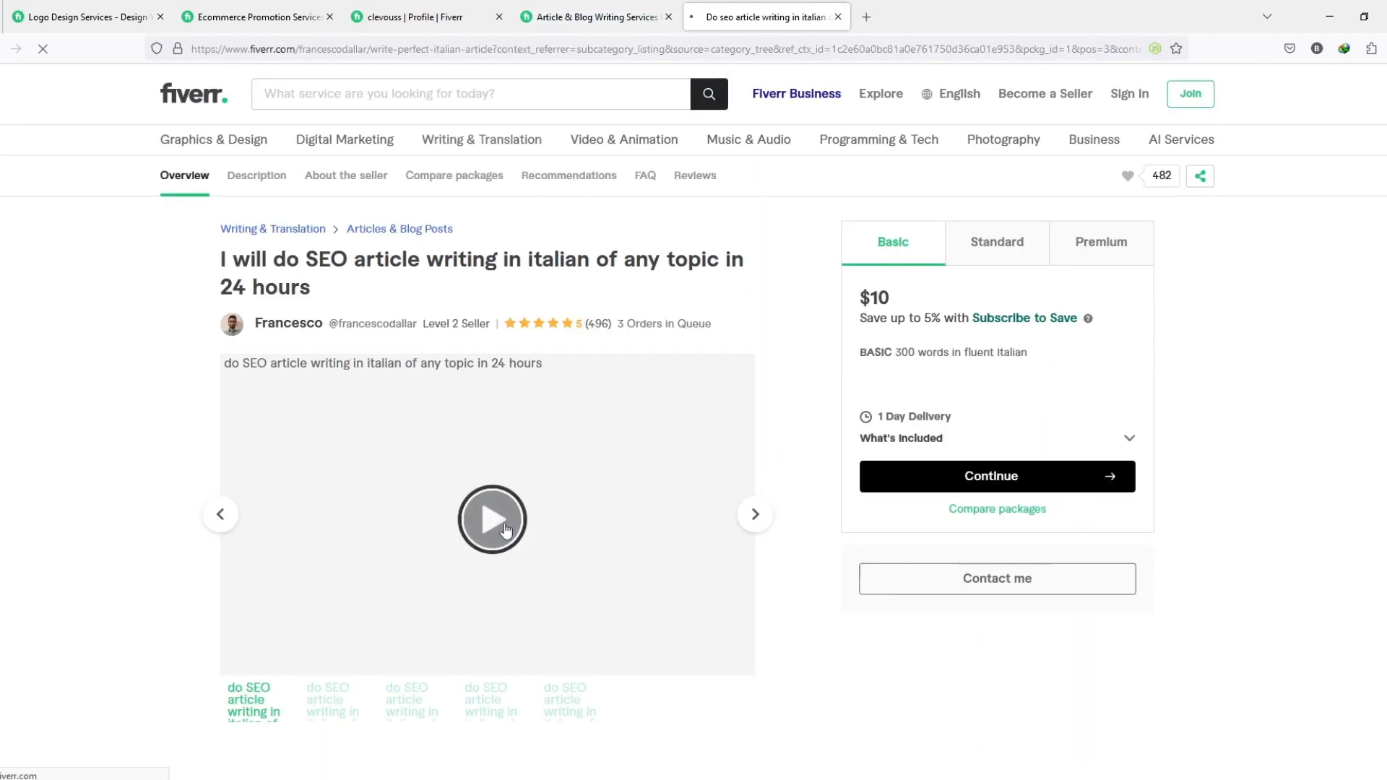
pyautogui.click(491, 519)
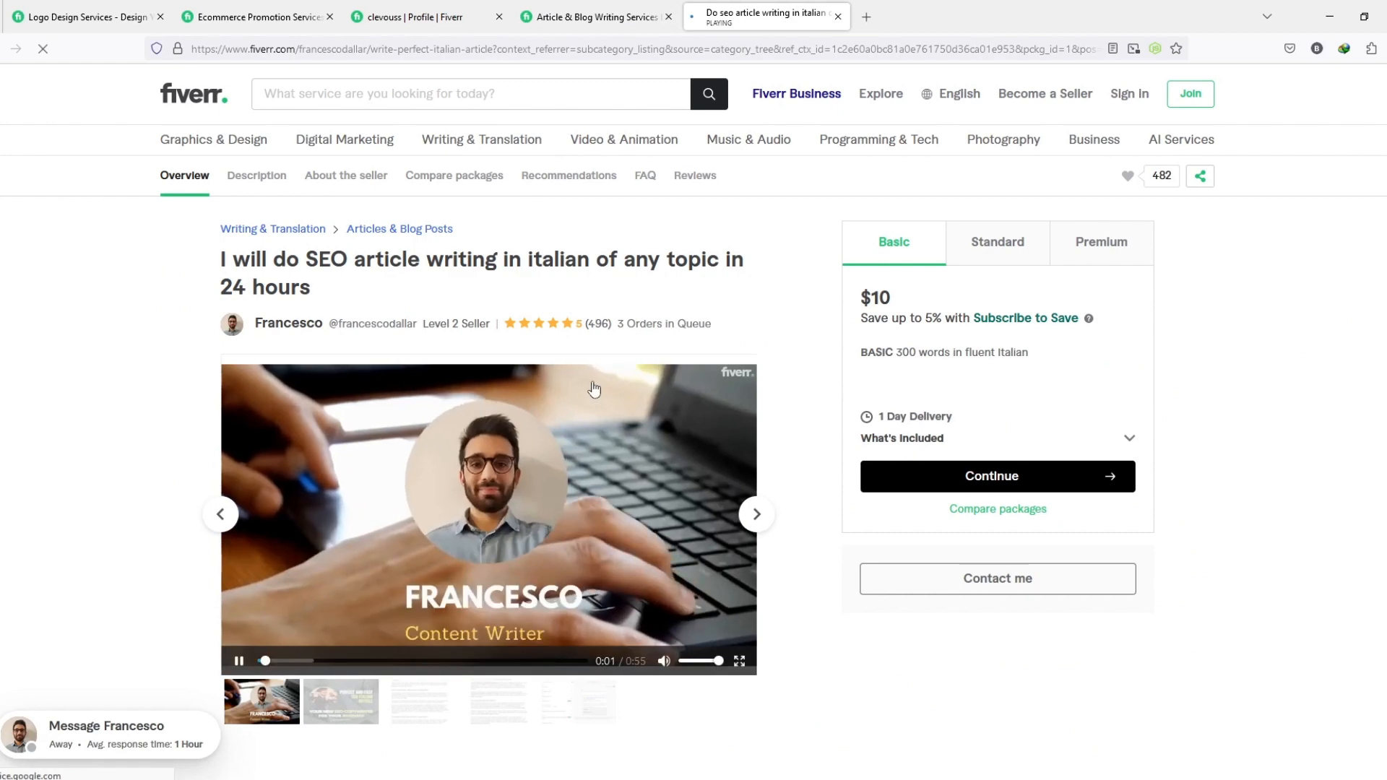
# Look over the Italian SEO article gig's description and $10 Basic package.
pyautogui.scroll(-3)
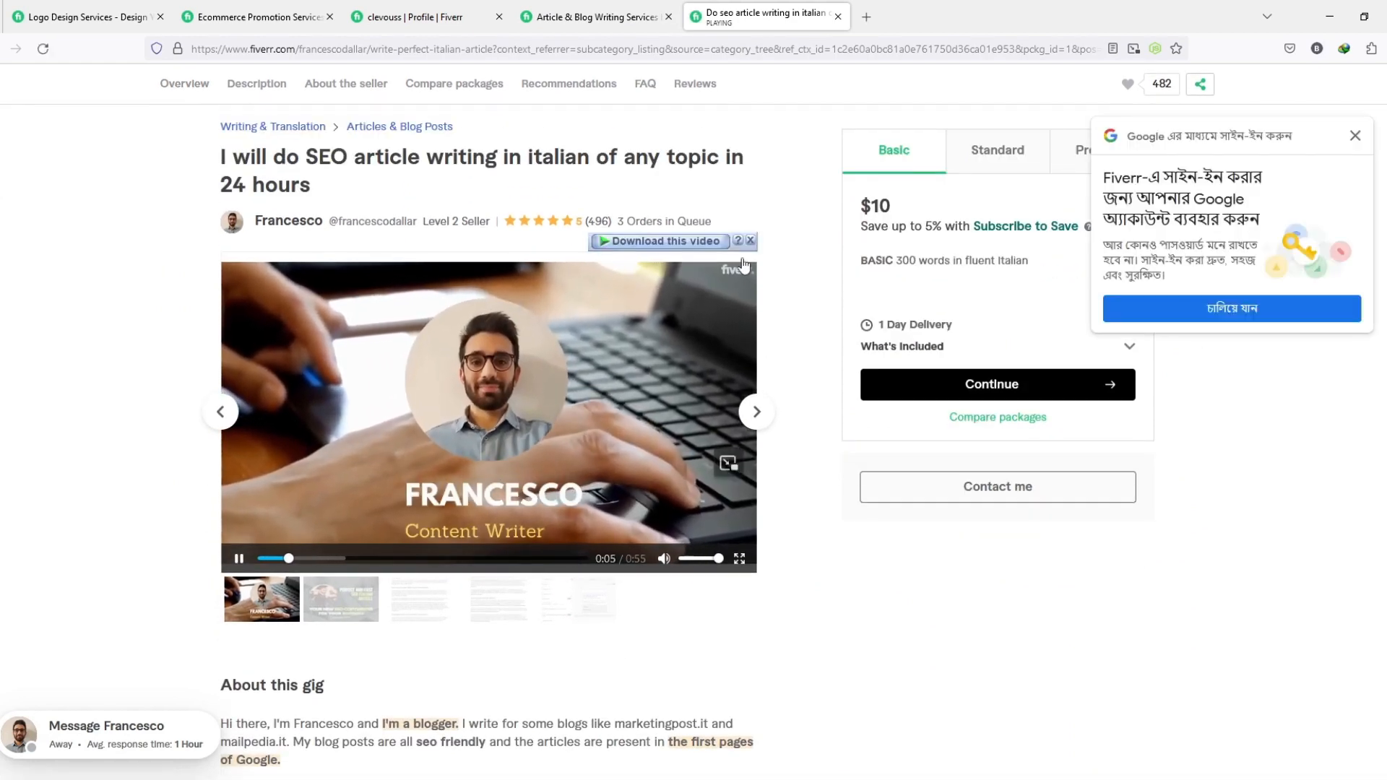
pyautogui.scroll(-3)
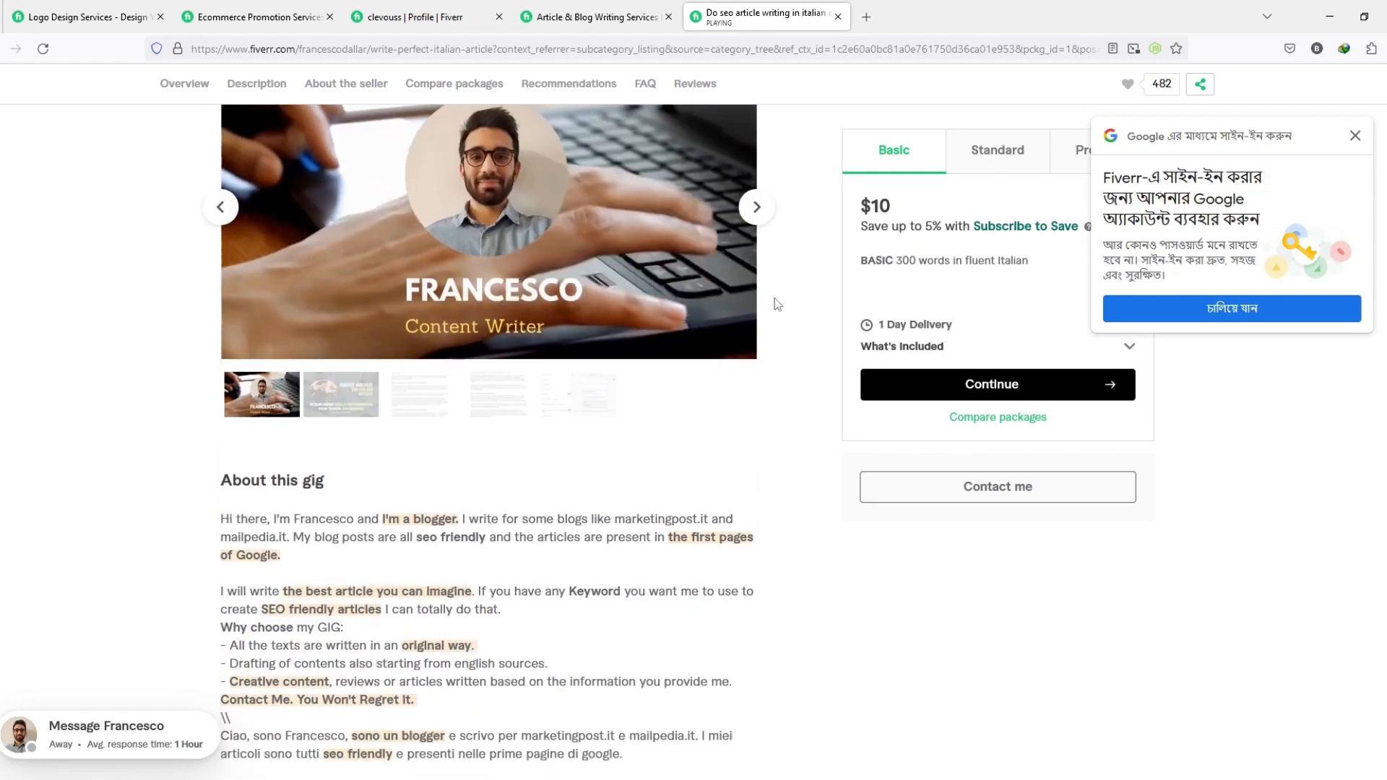
pyautogui.scroll(3)
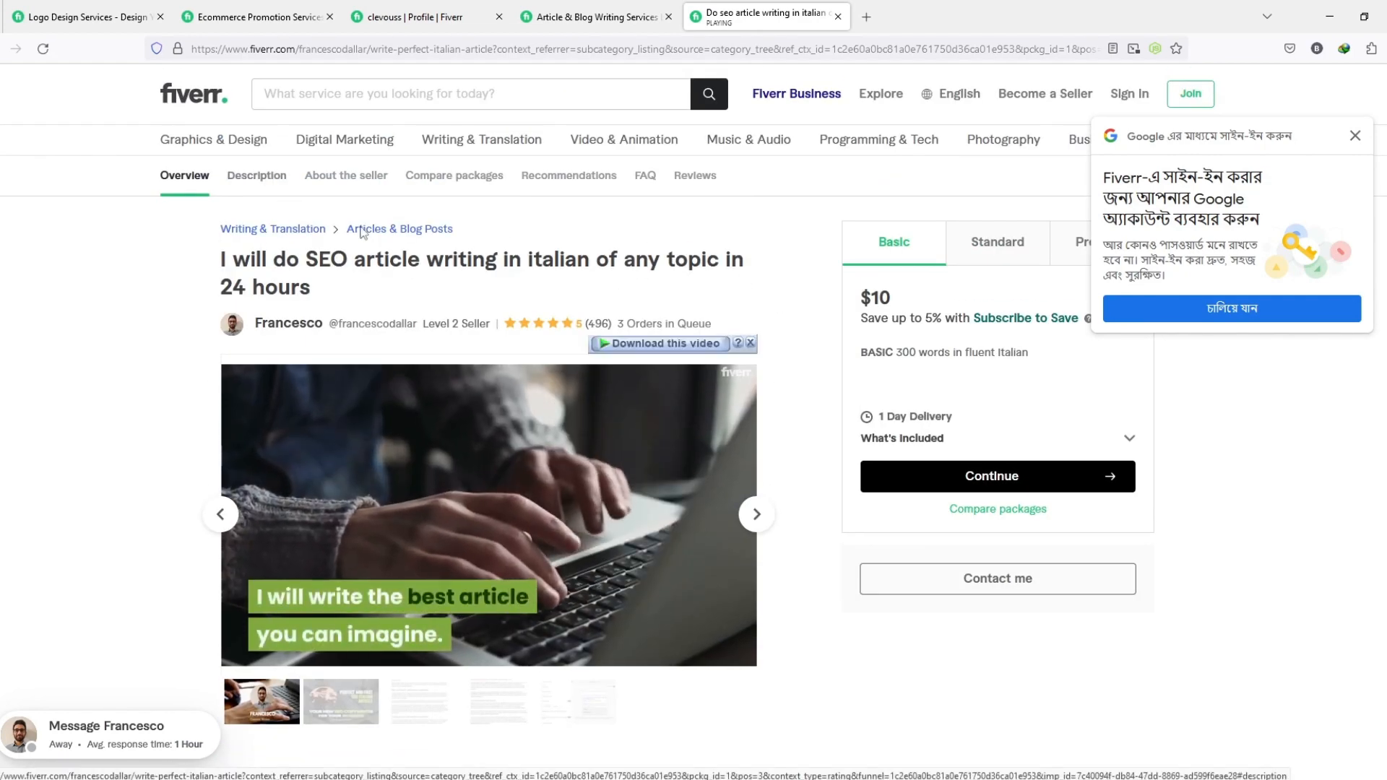